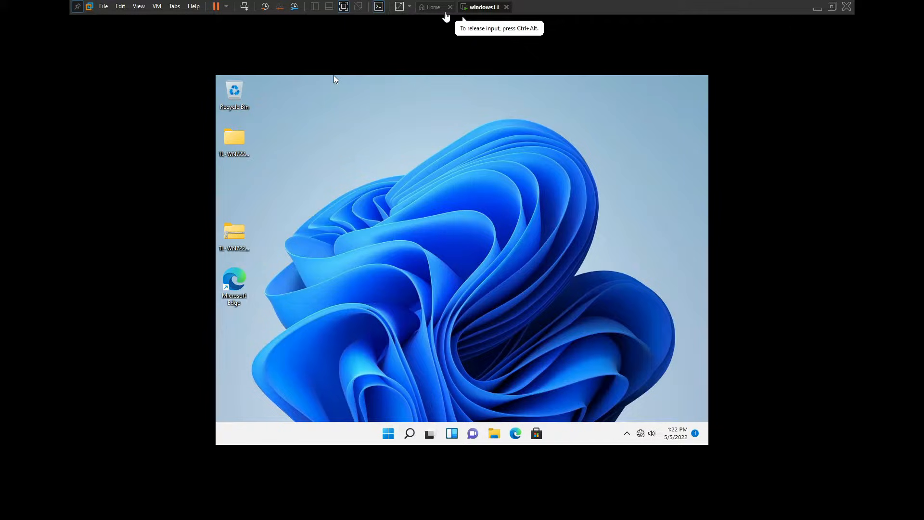
Briefly apply Free Stretch, then exit full screen to the normal VMware window
click(409, 6)
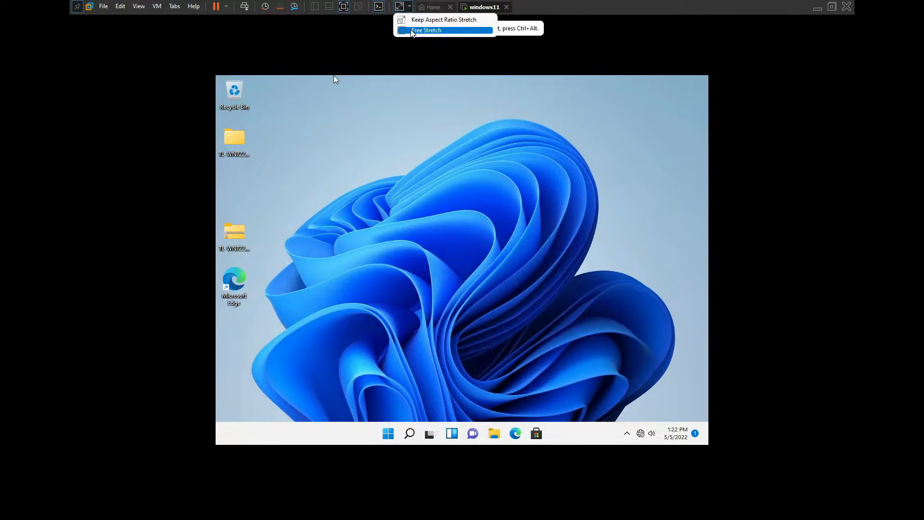
click(426, 30)
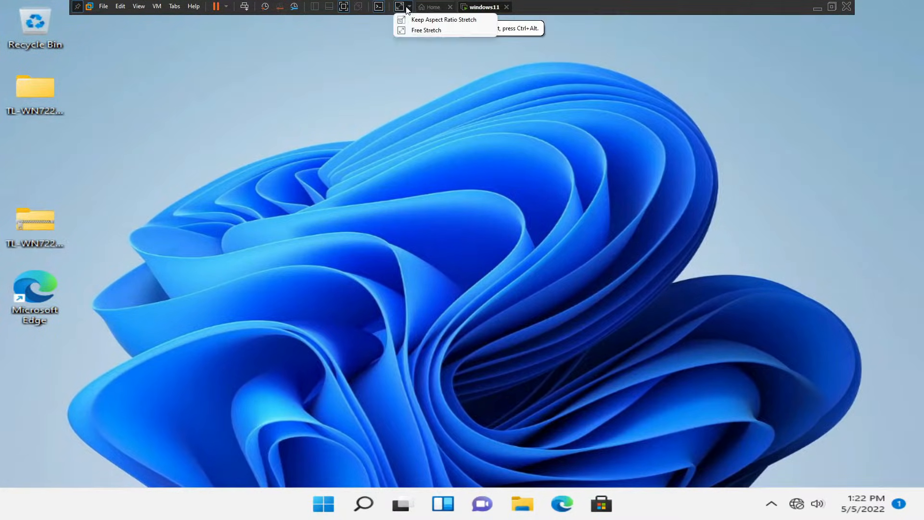
click(444, 20)
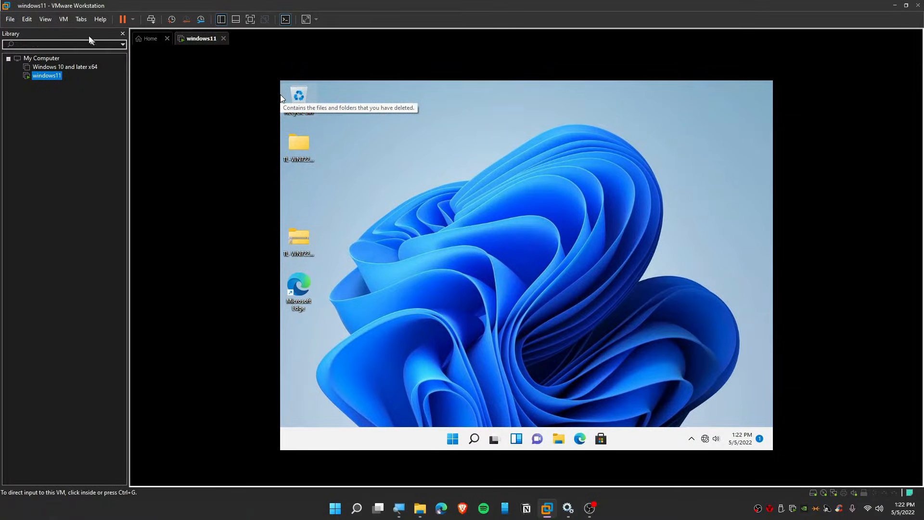
Install VMware Tools via the VM menu and launch setup from DVD Drive (D:) in This PC
click(62, 20)
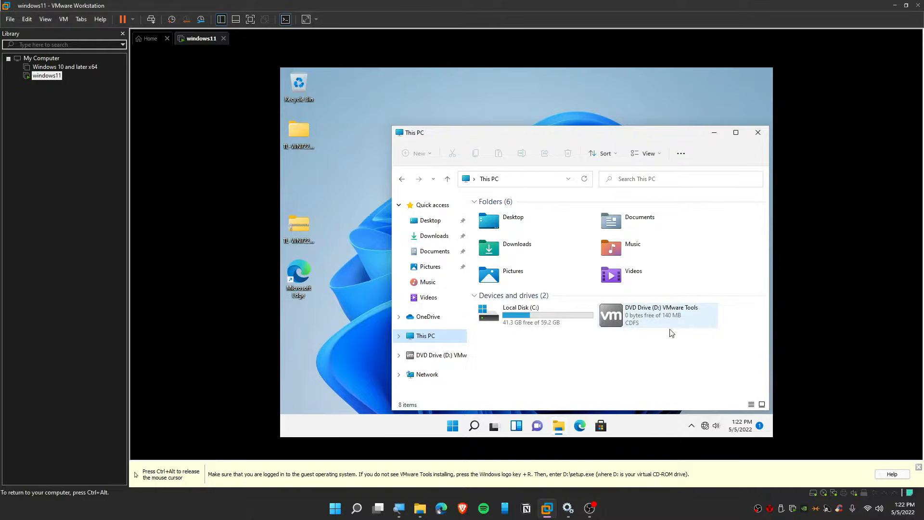
click(657, 314)
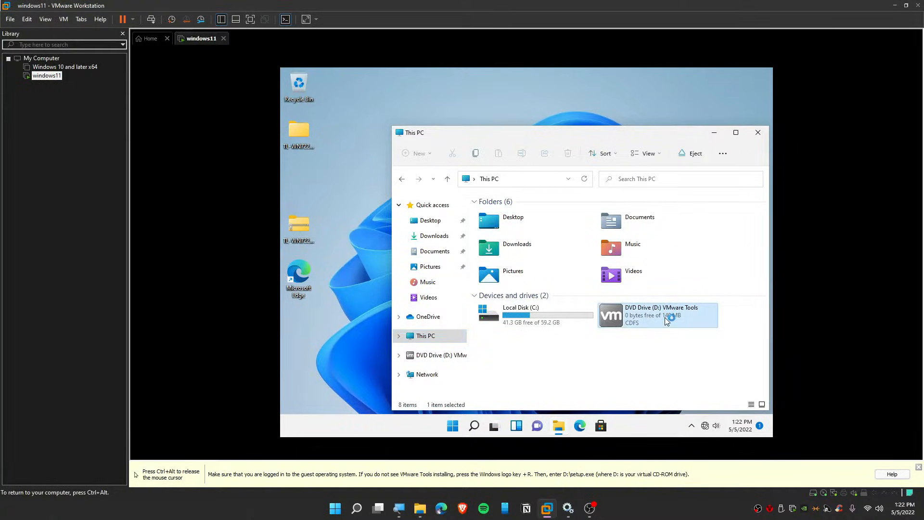
double_click(657, 315)
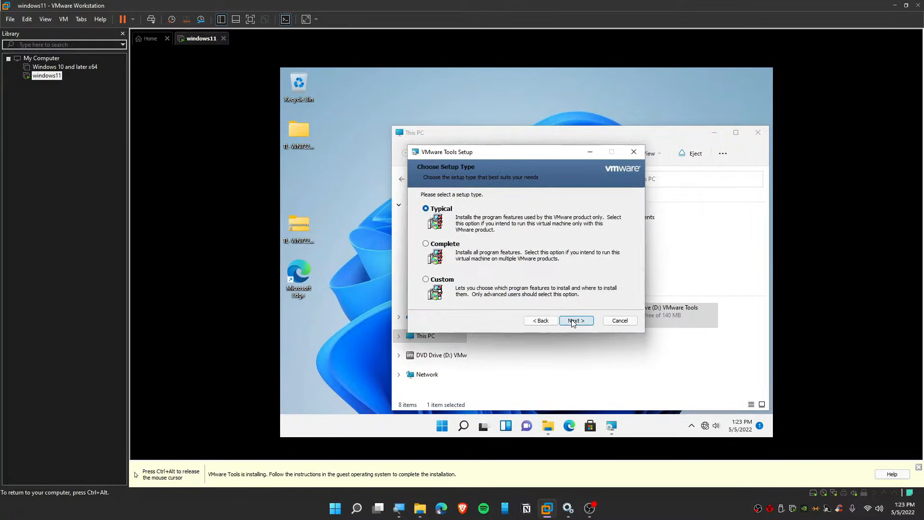
Complete the Typical VMware Tools install, then show the Windows 11 desktop full screen
click(572, 319)
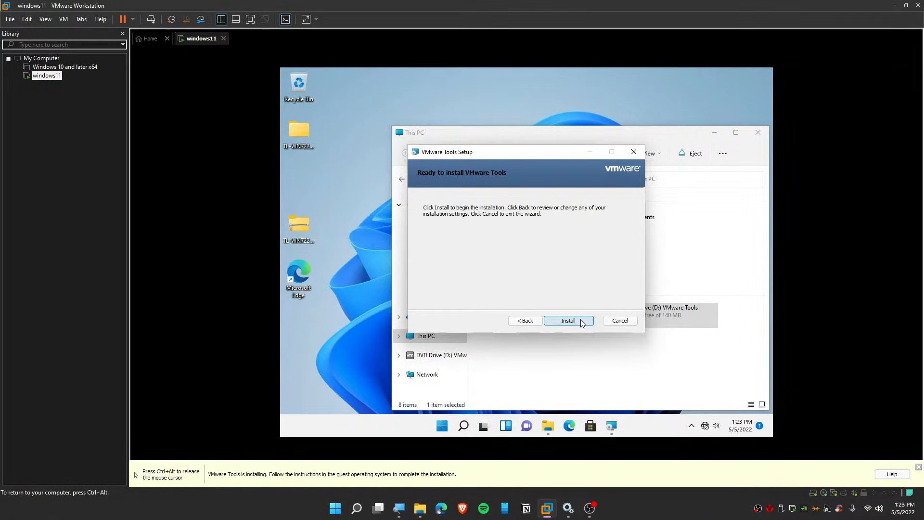
click(567, 319)
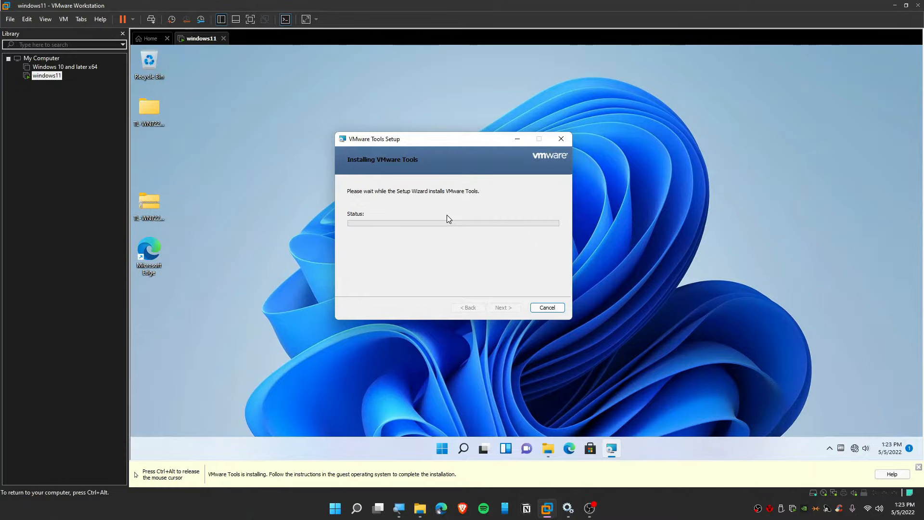
mouse_move(599, 258)
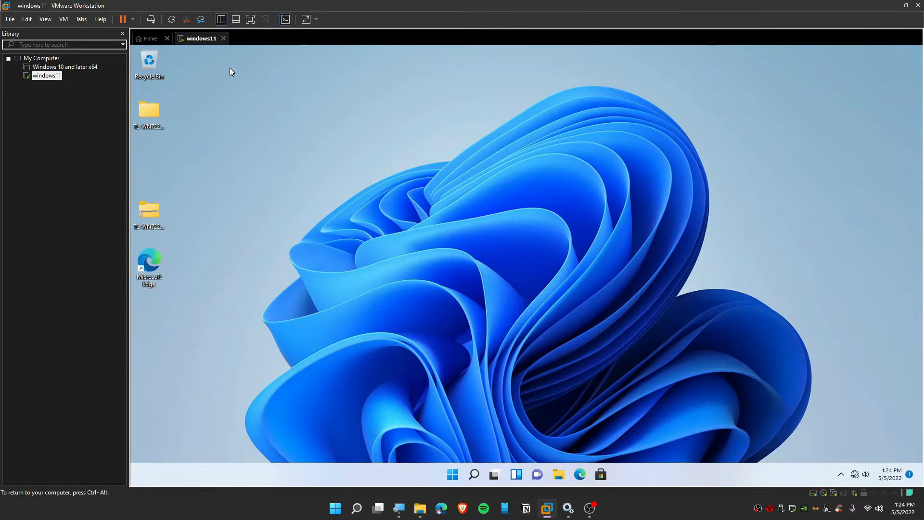
mouse_move(250, 20)
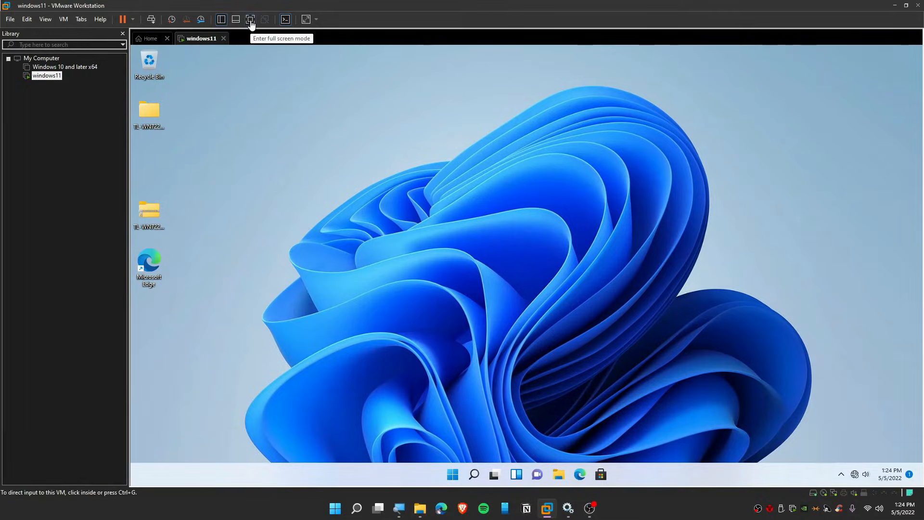
click(250, 19)
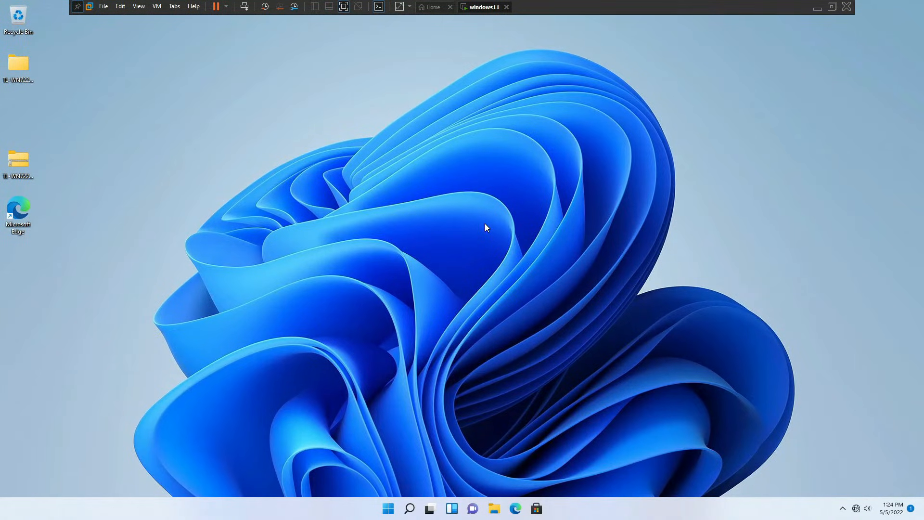
mouse_move(382, 5)
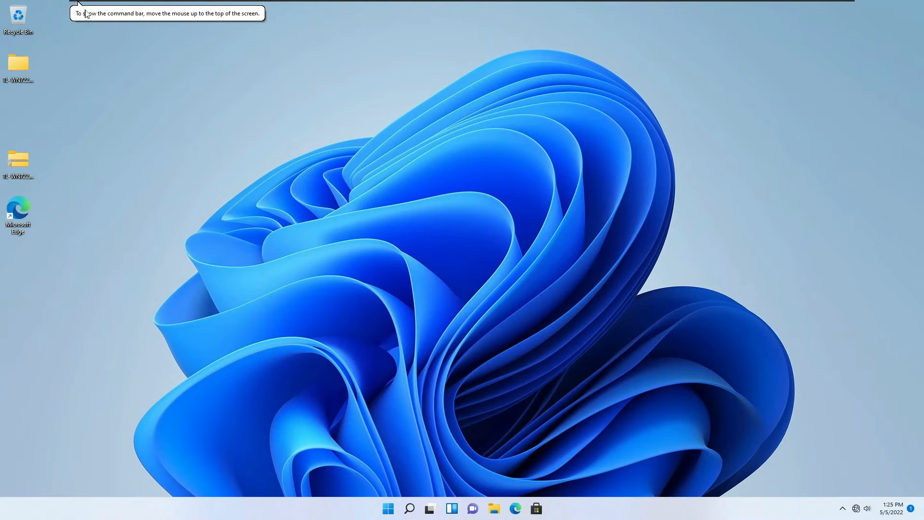
mouse_move(338, 108)
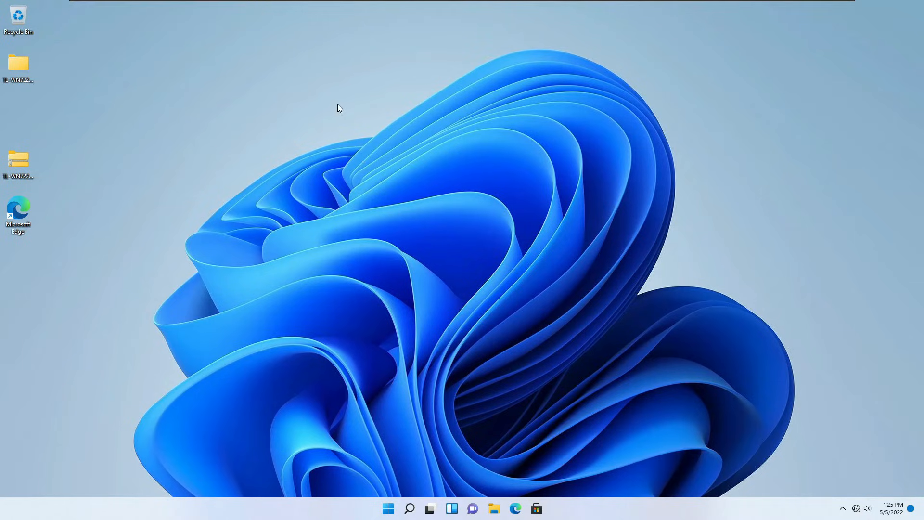
mouse_move(382, 27)
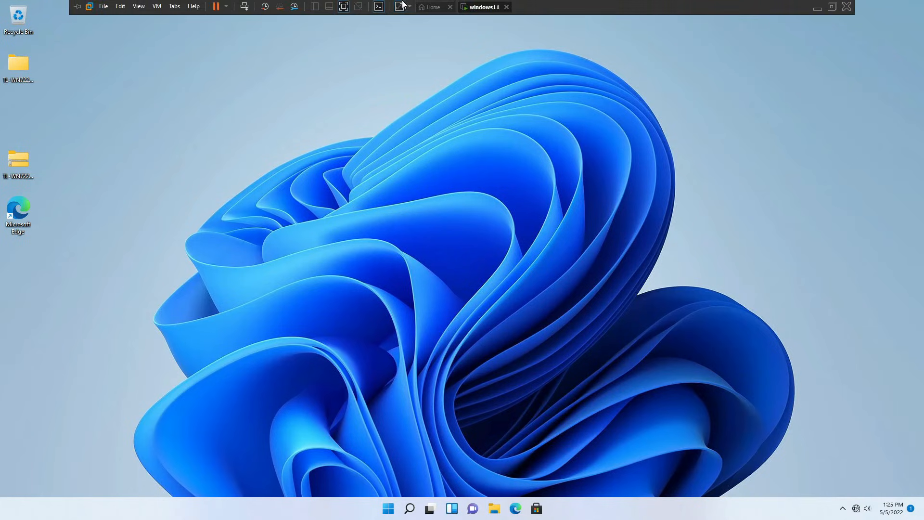
mouse_move(247, 19)
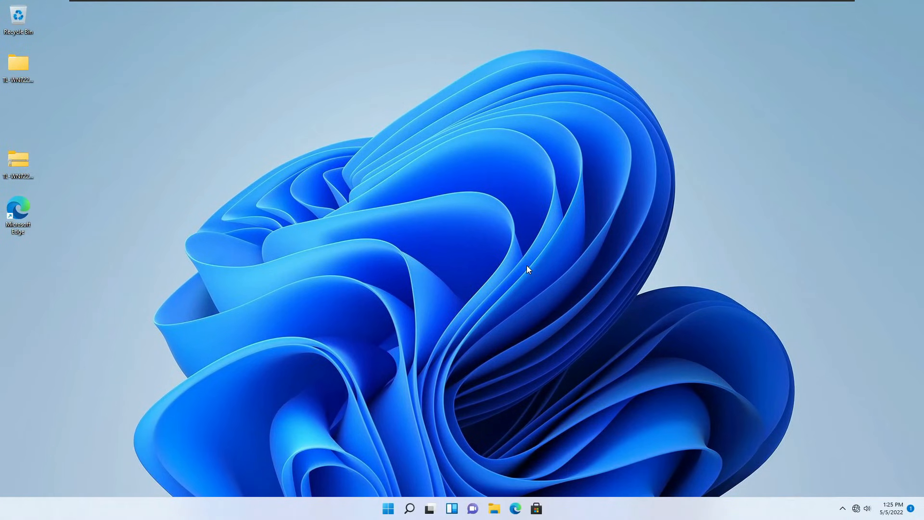
mouse_move(486, 111)
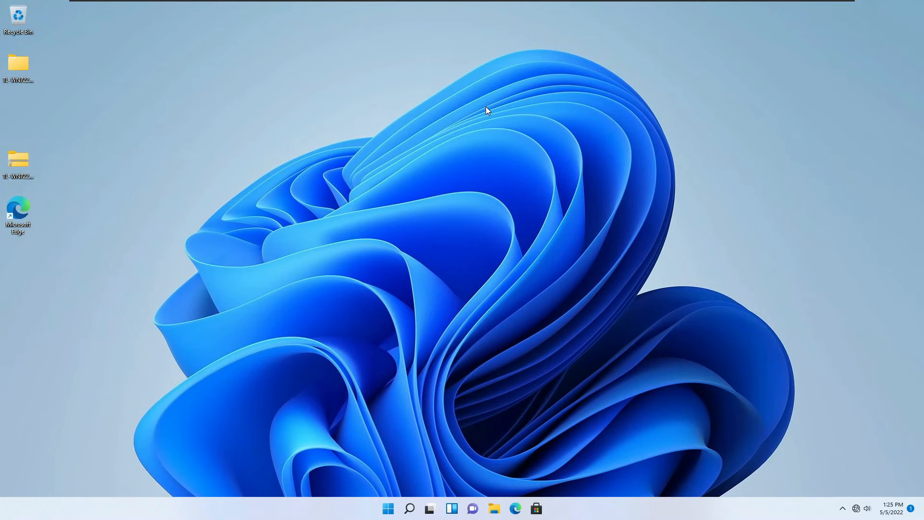